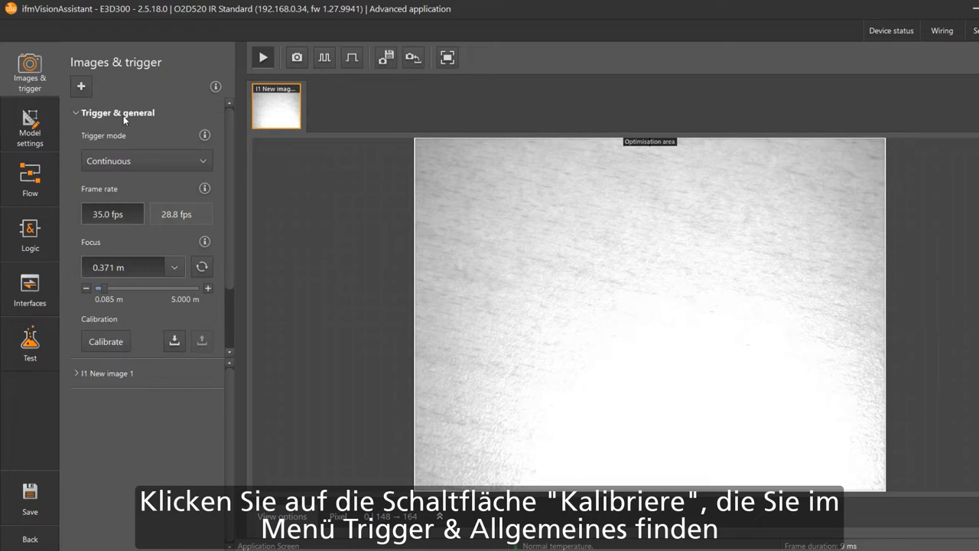
- Launch the Calibration wizards from Trigger & general and choose Fine measurement with a printed pattern
left_click(106, 342)
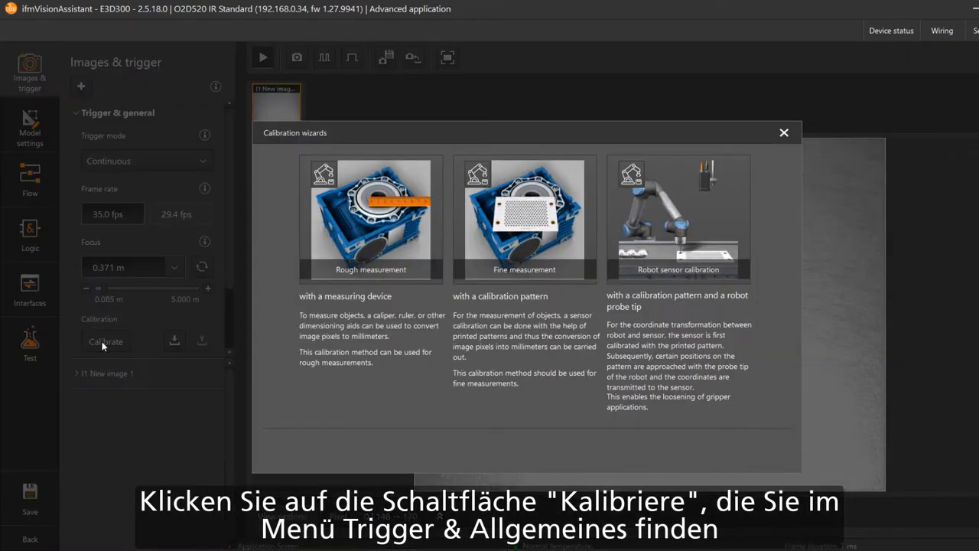
left_click(523, 220)
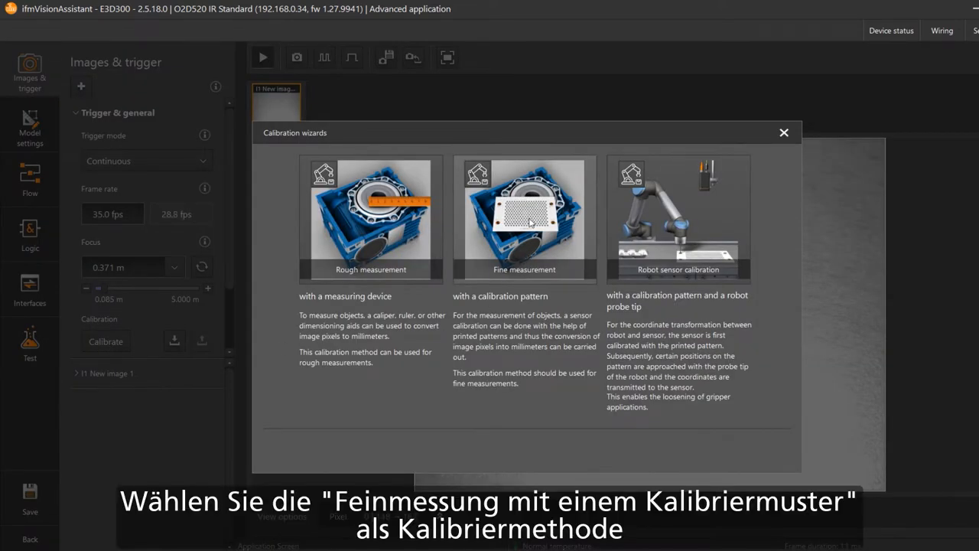
left_click(523, 217)
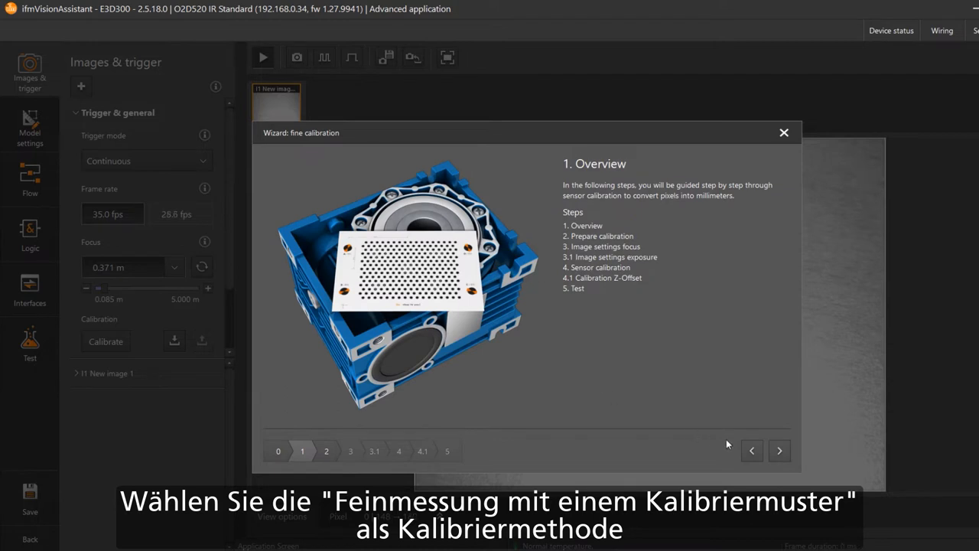
- Advance to Prepare calibration and keep Marker 2 (< 0.50 m) for the 0.371 m distance
left_click(779, 450)
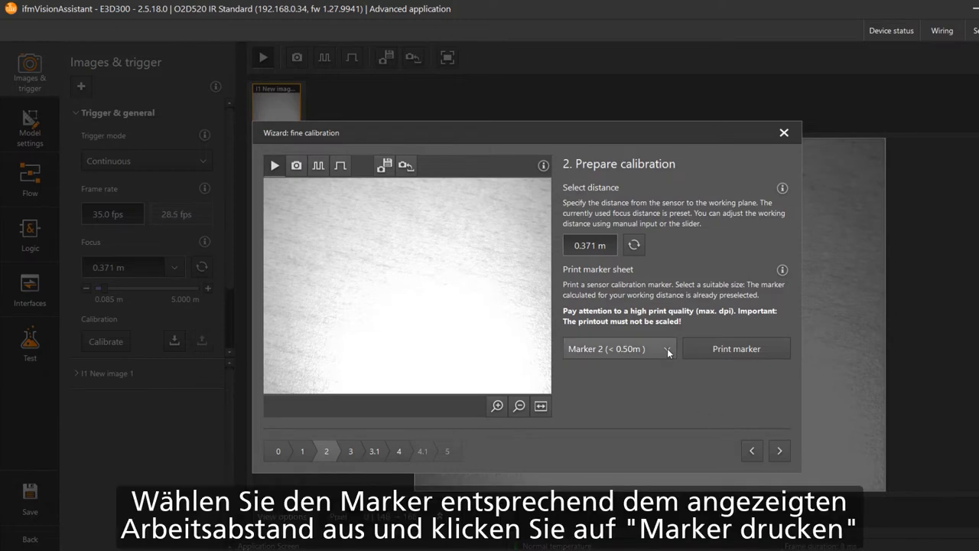
left_click(618, 349)
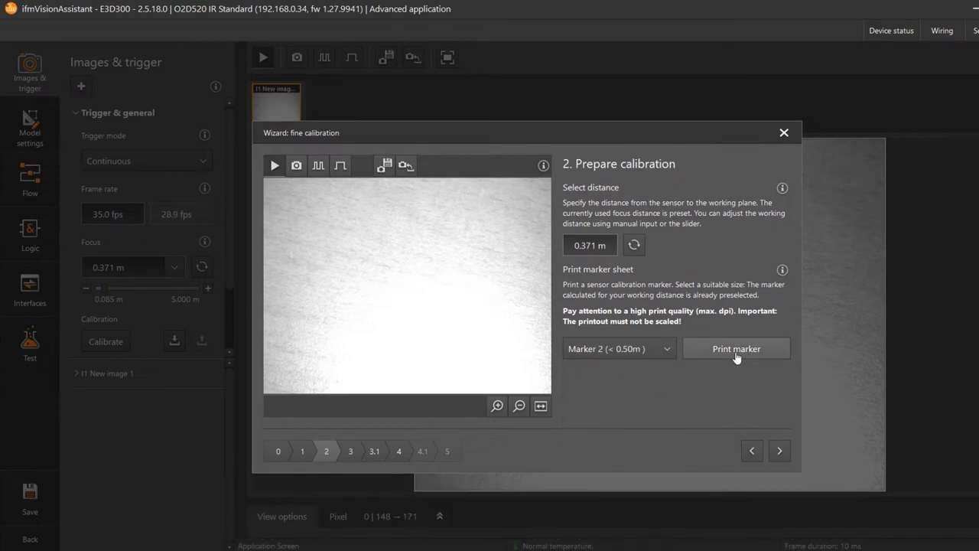
- Print the Marker 2 sheet from the PDF viewer using original page sizes, no scaling
left_click(735, 349)
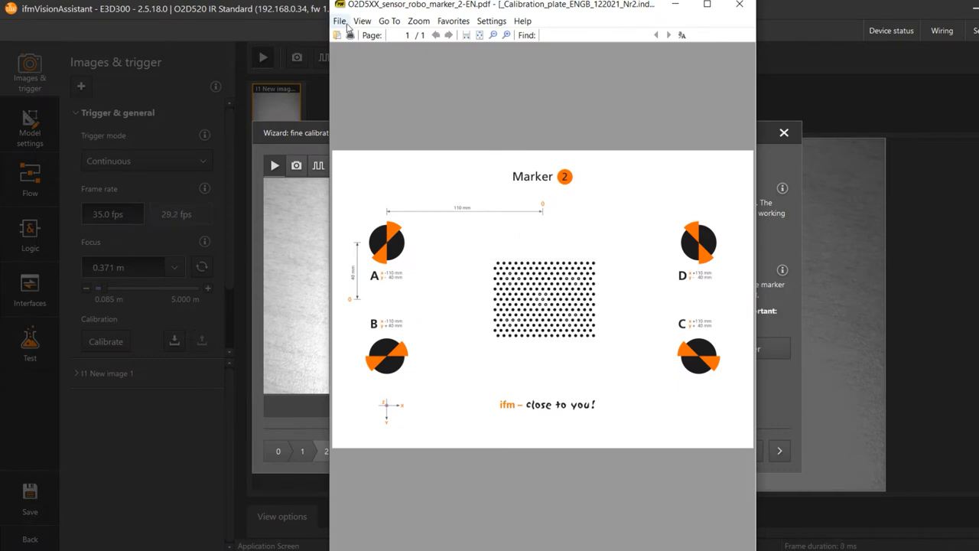
left_click(339, 22)
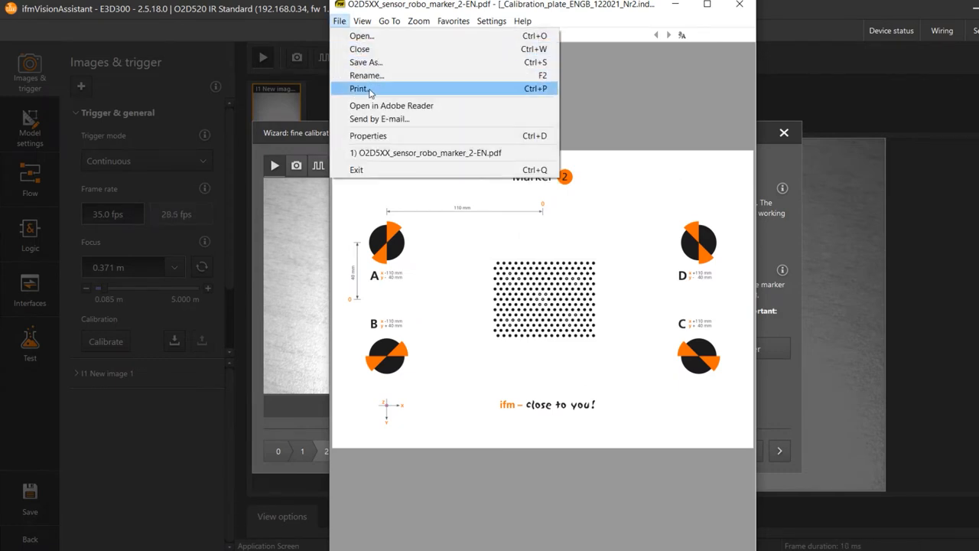
left_click(357, 87)
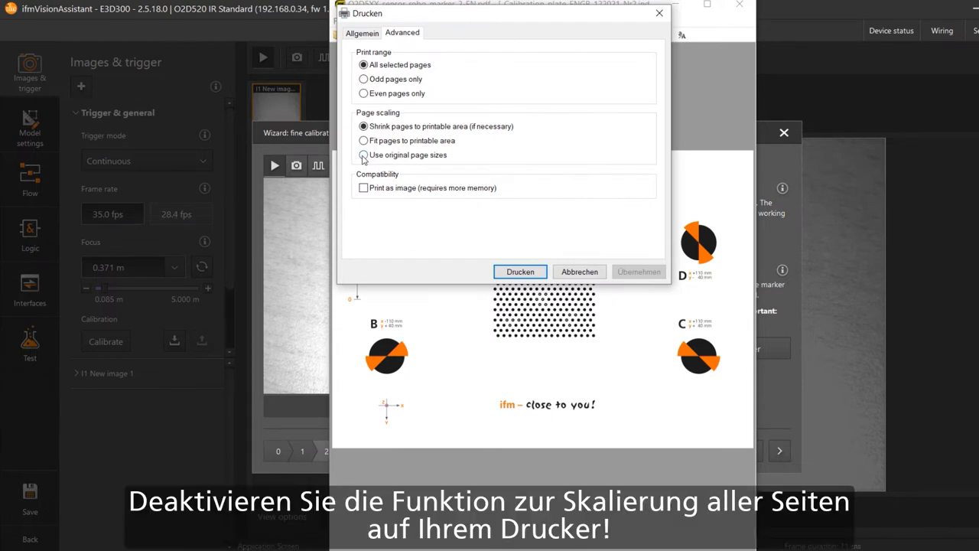
left_click(364, 155)
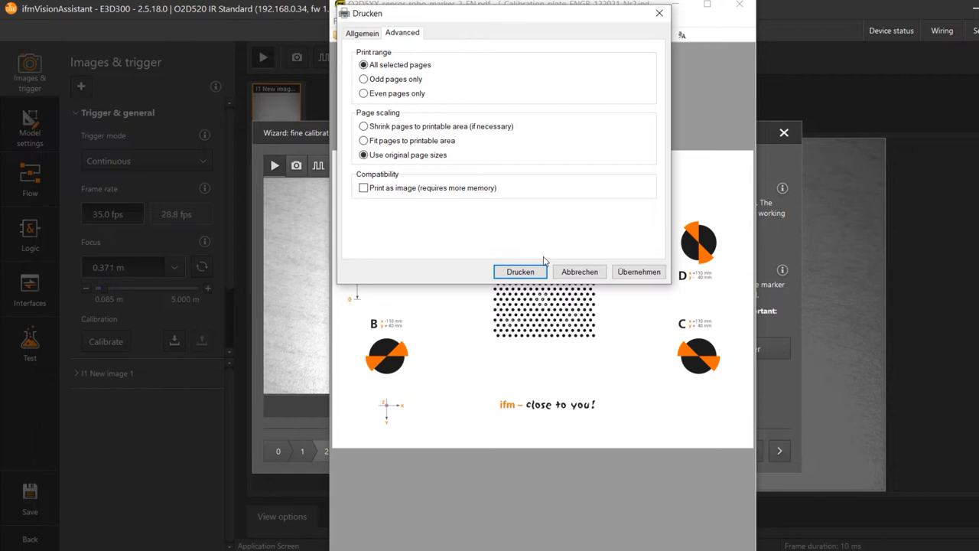
left_click(520, 272)
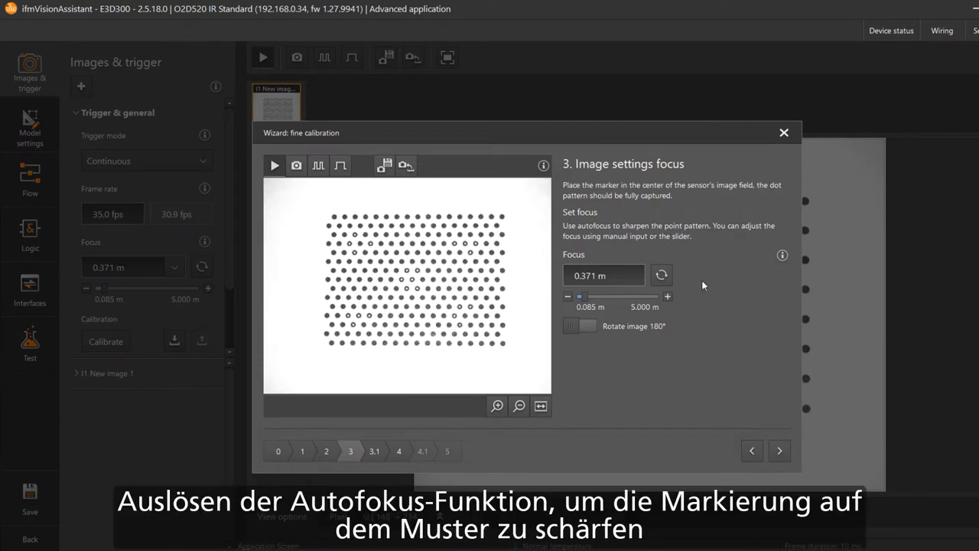
- Run autofocus repeatedly until the dot pattern is sharp at about 0.368 m
left_click(661, 275)
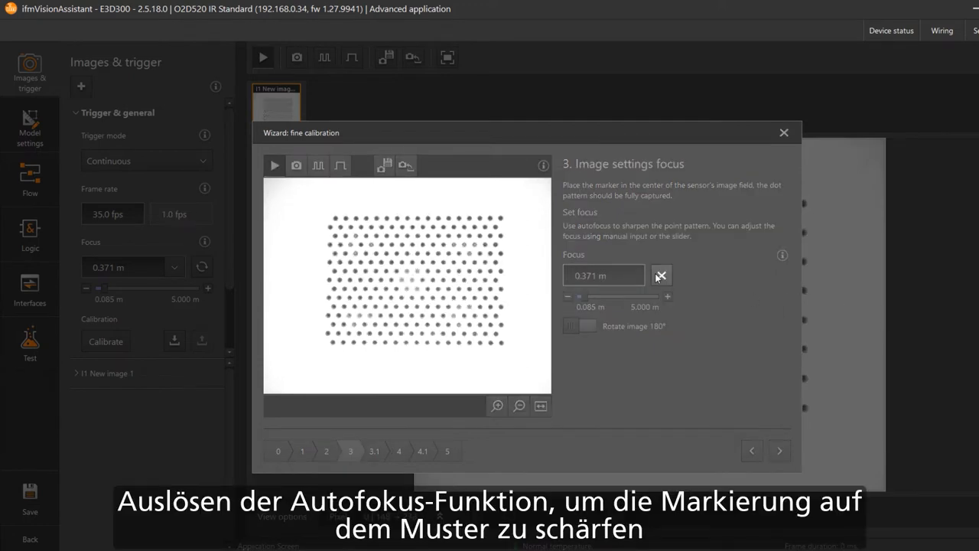
left_click(660, 275)
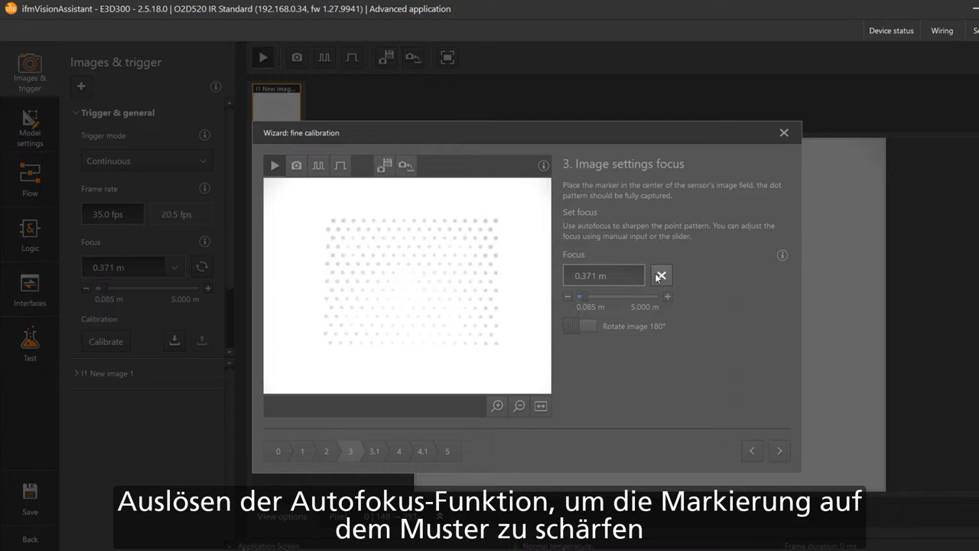
left_click(661, 276)
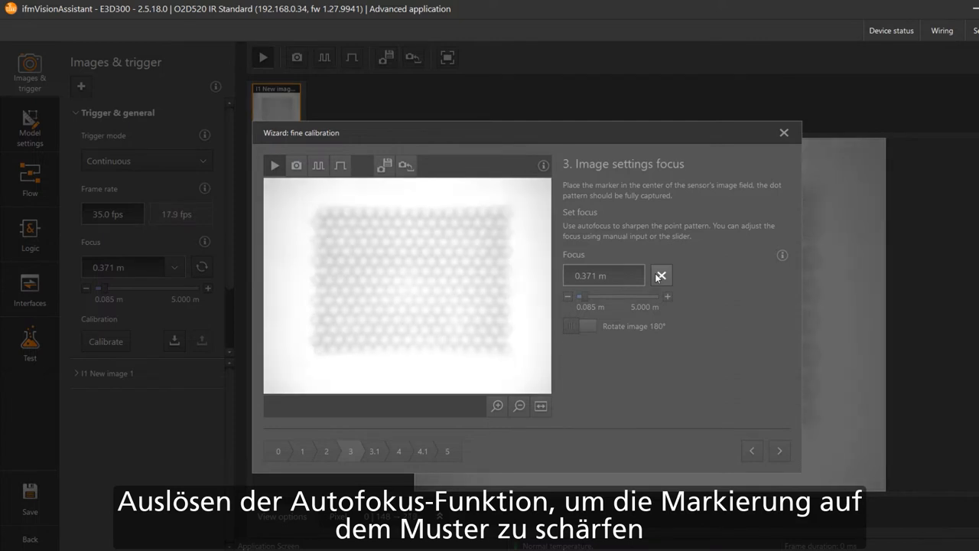
left_click(660, 275)
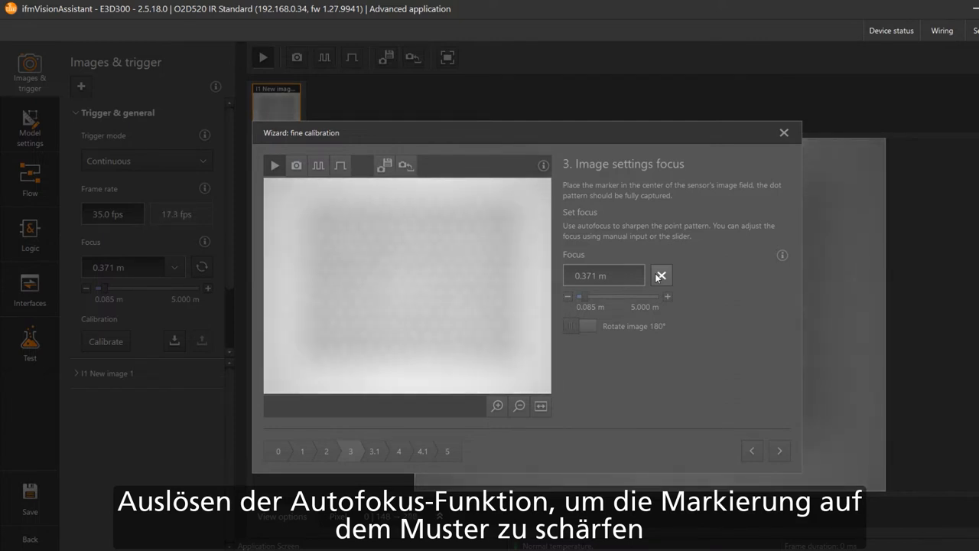
left_click(660, 275)
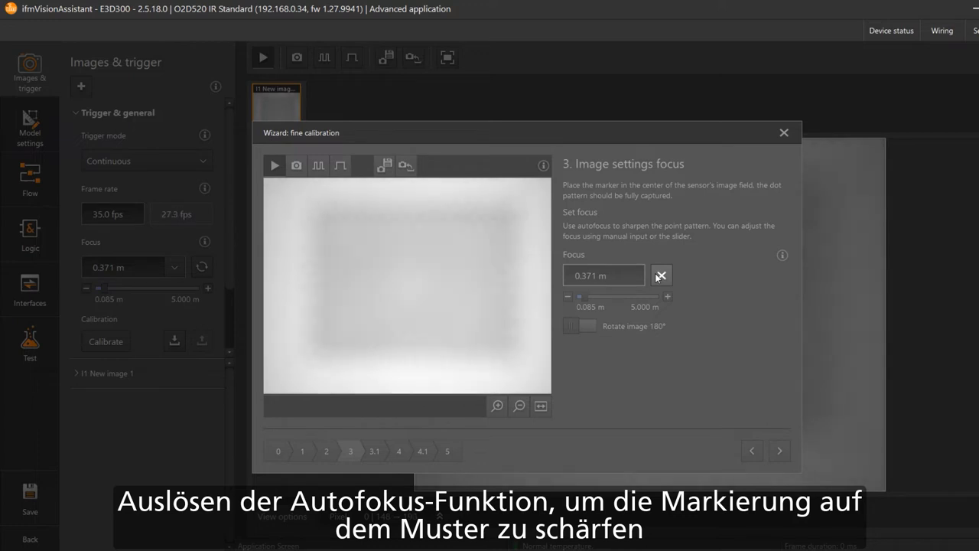
left_click(661, 275)
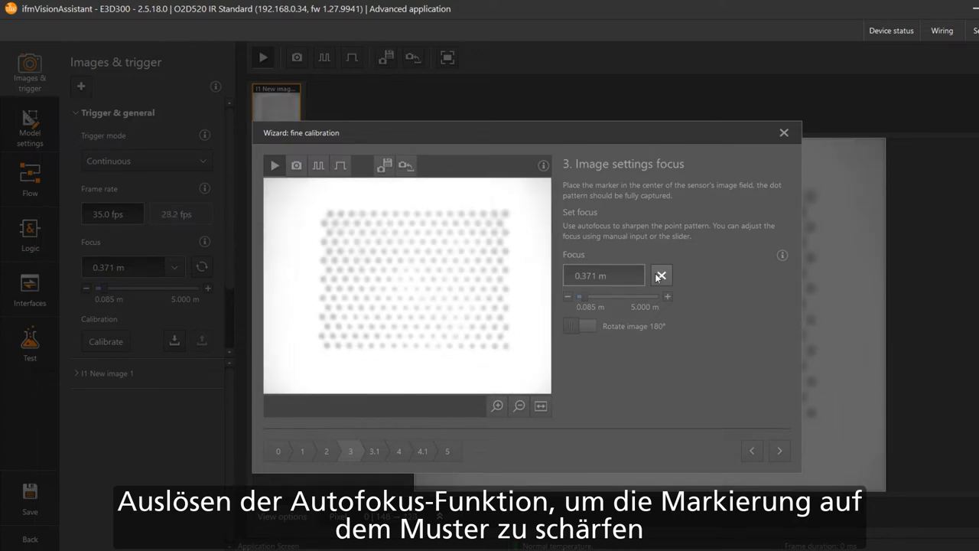
left_click(660, 275)
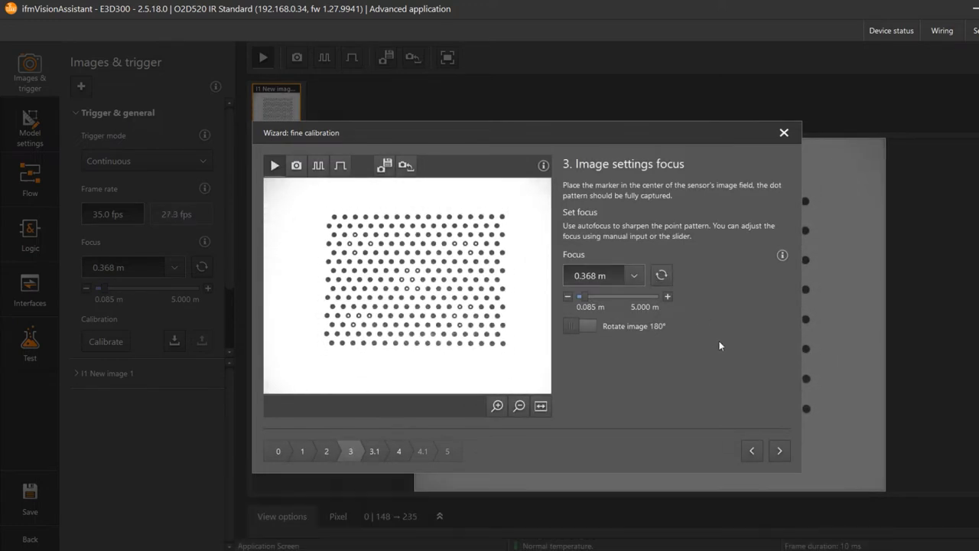
- Set exposure automatically in step 3.1 and continue to the sensor calibration step
left_click(778, 450)
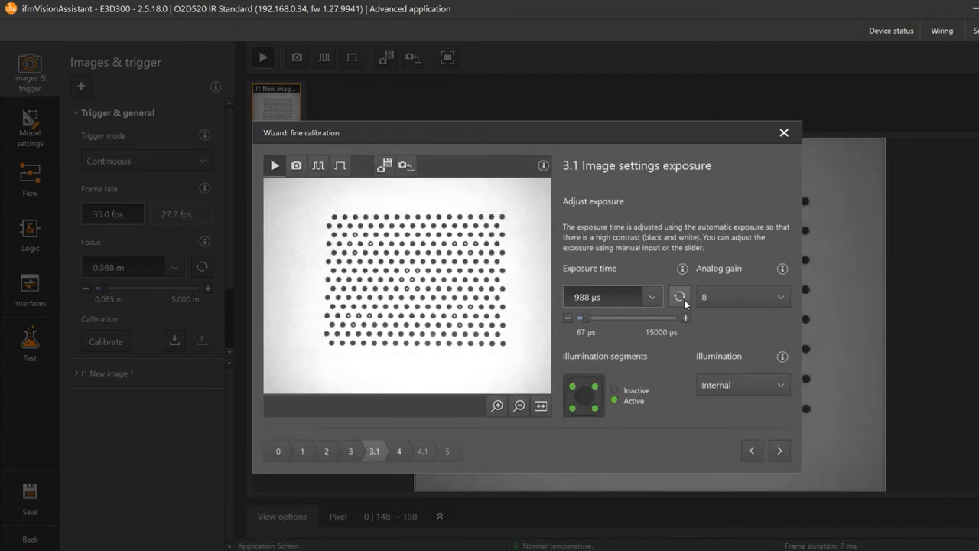
left_click(780, 449)
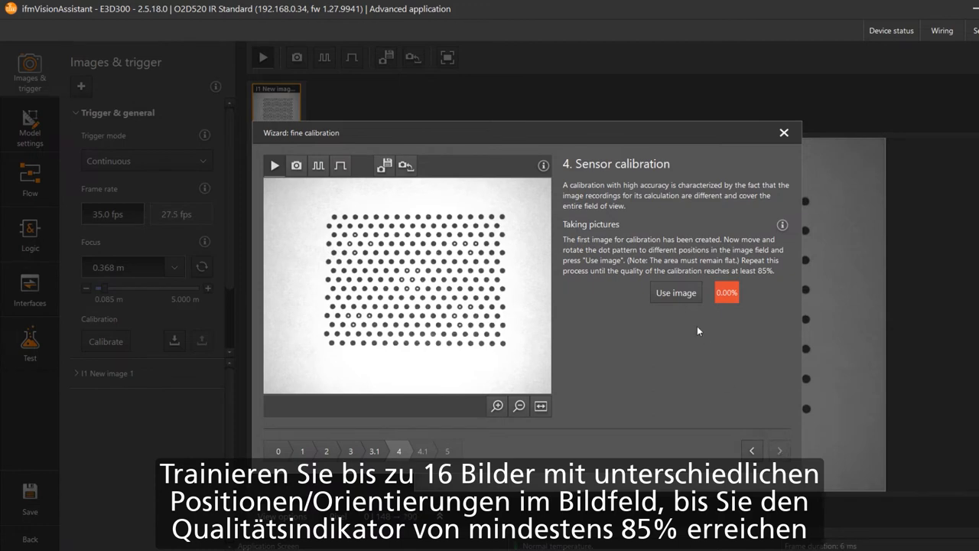
- Add repositioned pattern images up to 16, reaching 87.07% quality, then continue to Z-offset
left_click(676, 292)
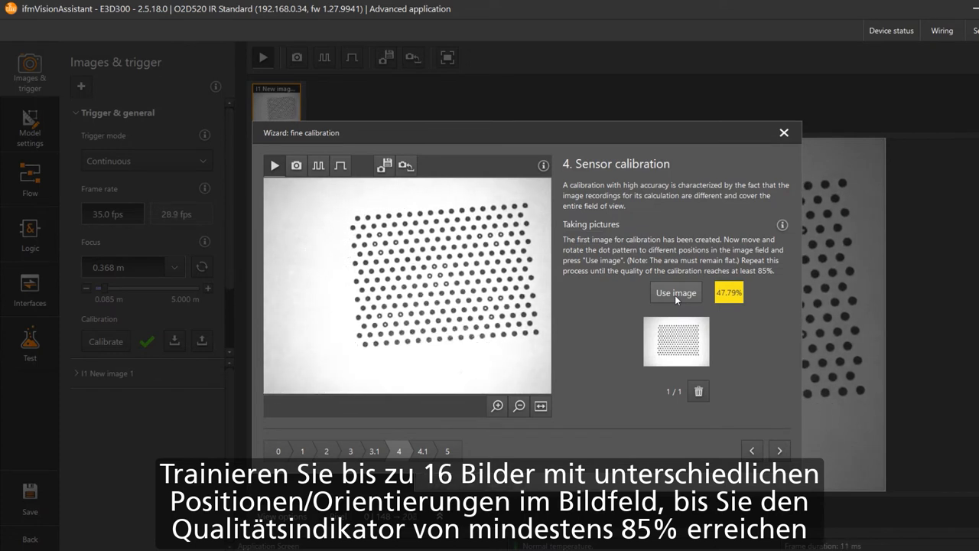
left_click(675, 292)
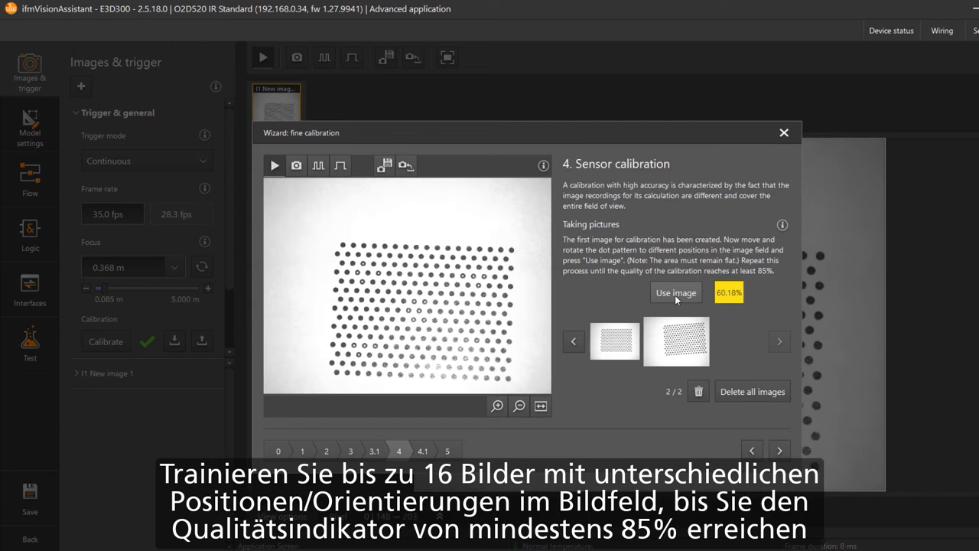
left_click(676, 292)
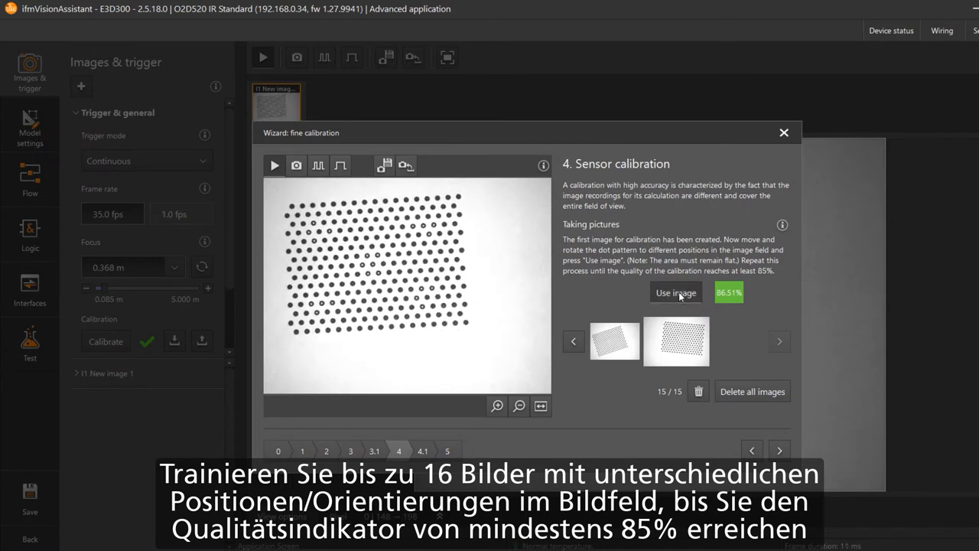
left_click(676, 292)
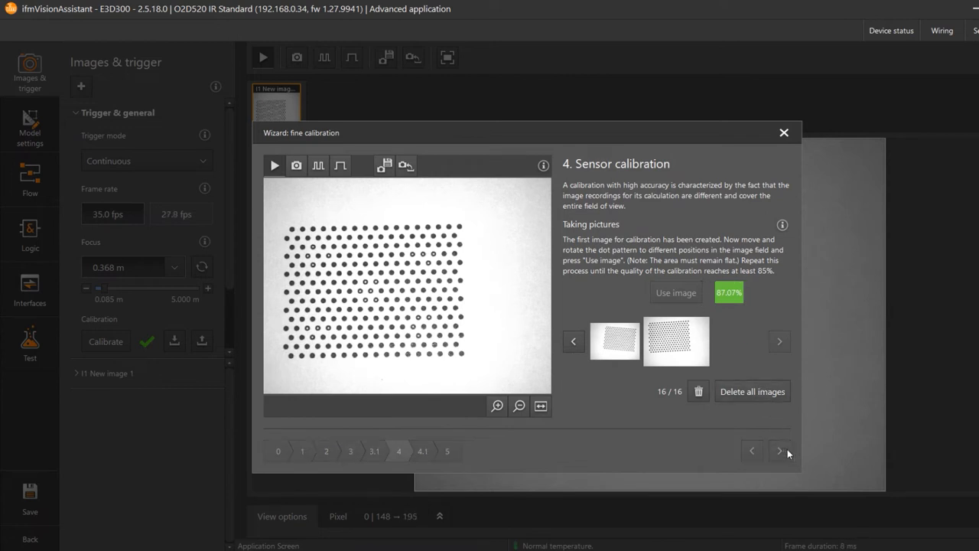
left_click(780, 450)
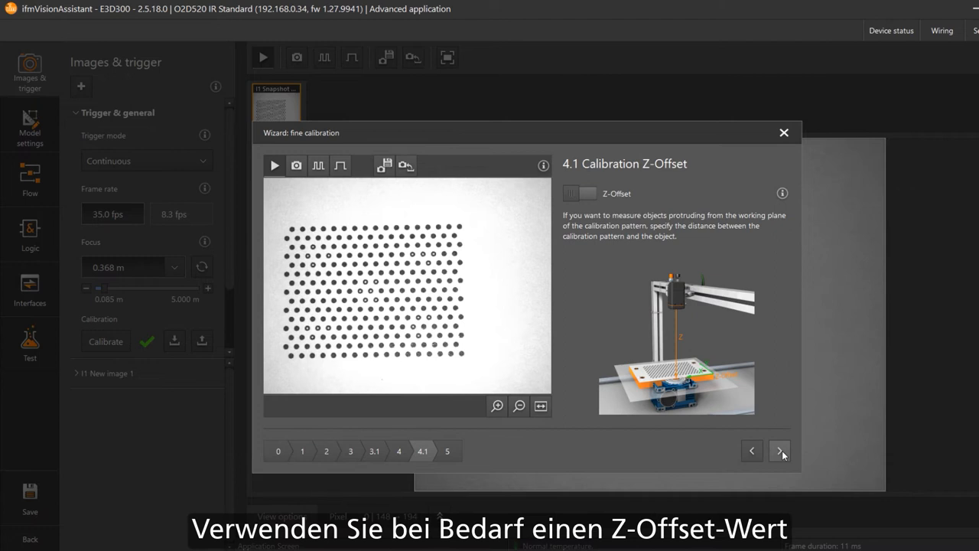
- Skip the Z-offset and reach step 5 Test showing 16 images at 87.07% quality
left_click(780, 450)
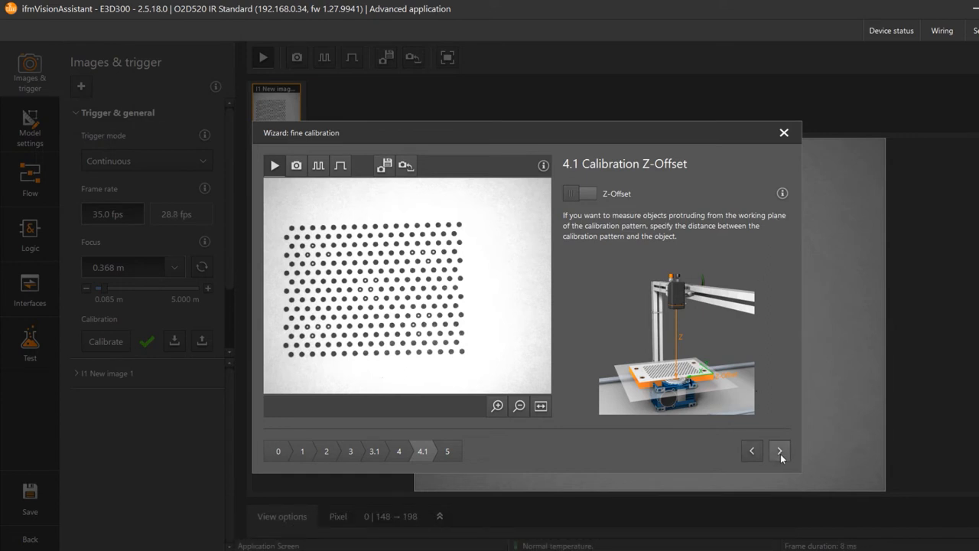
left_click(780, 450)
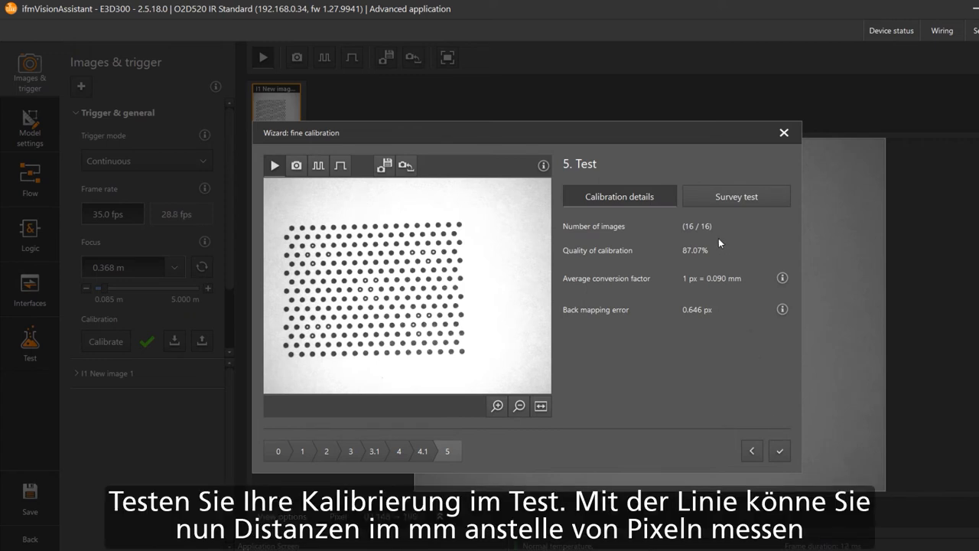
- Switch the test step to the Survey test with the ruler in view
left_click(734, 196)
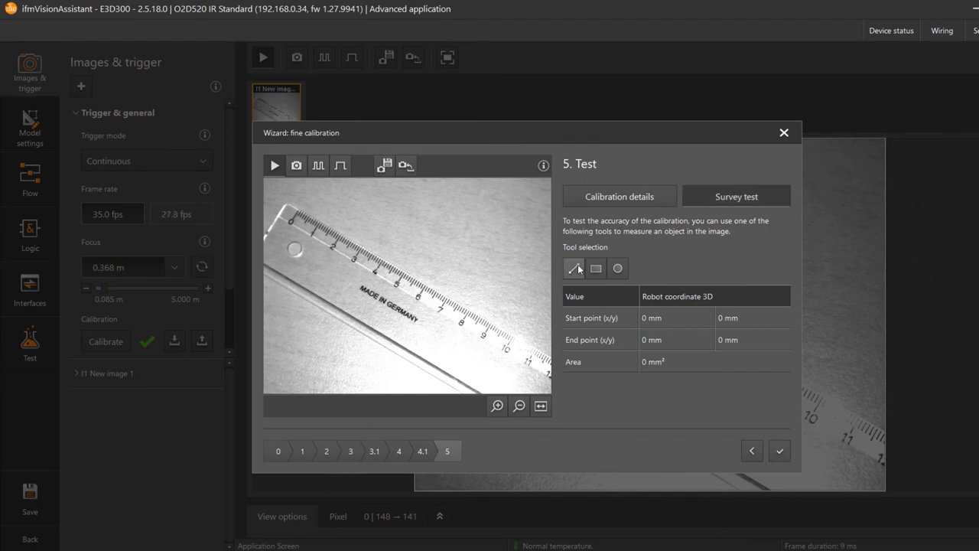
- Measure a line along the ruler from its zero mark so the length reads in millimetres
left_click(574, 268)
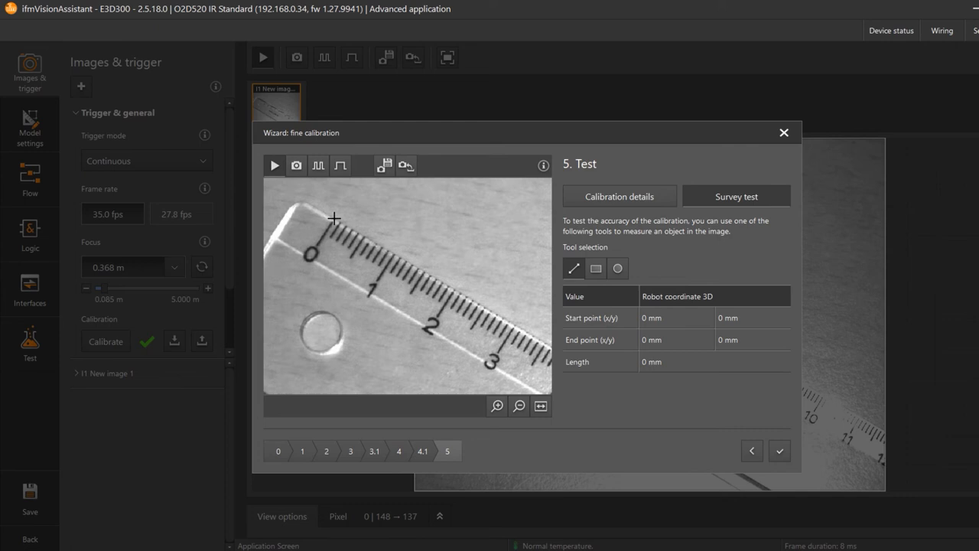
left_click_drag(333, 217, 456, 289)
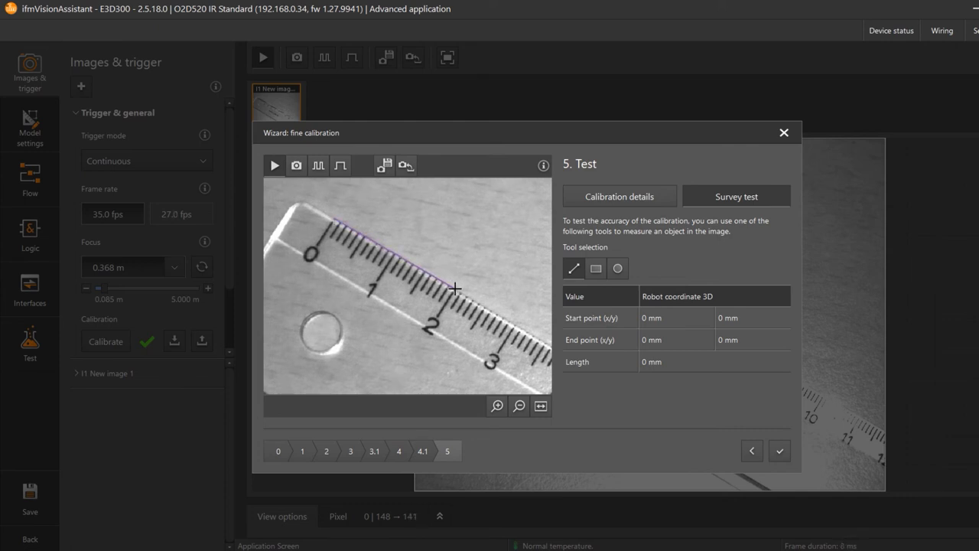